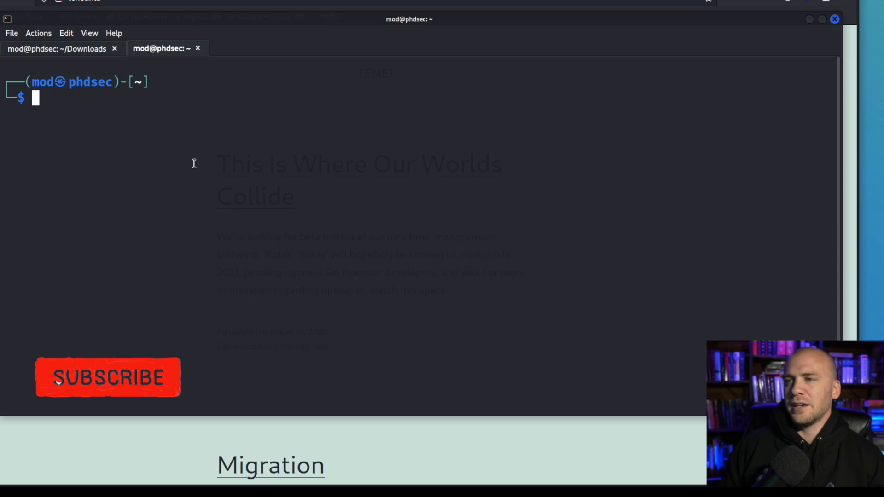
Draft 'nmap -A -p- -Pn 10.10.10.43 -v', retarget it at 10.10.10.223, and remove '-p- -Pn'.
type("na")
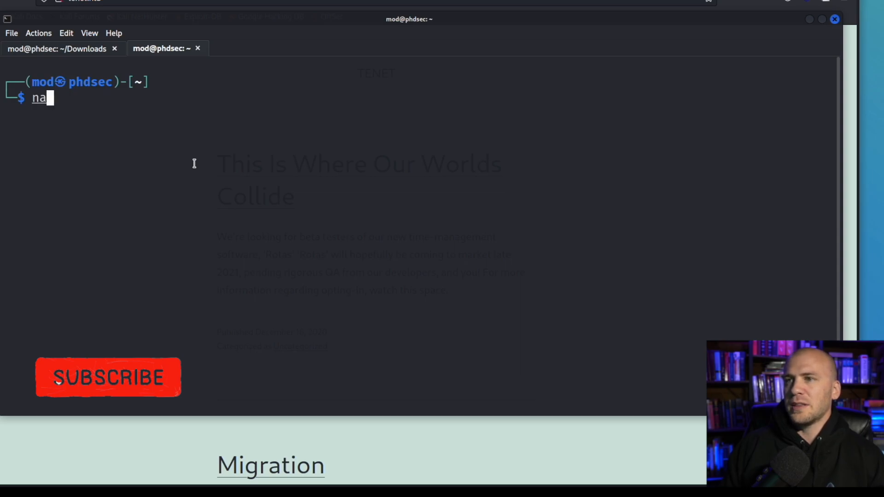
type("map -A -p- -Pn 10.10.10.43 -v")
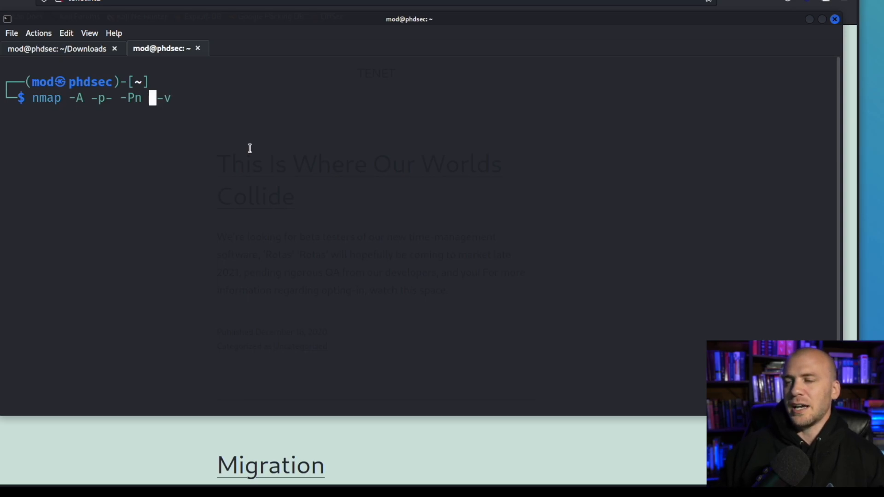
type("10.10.10.223")
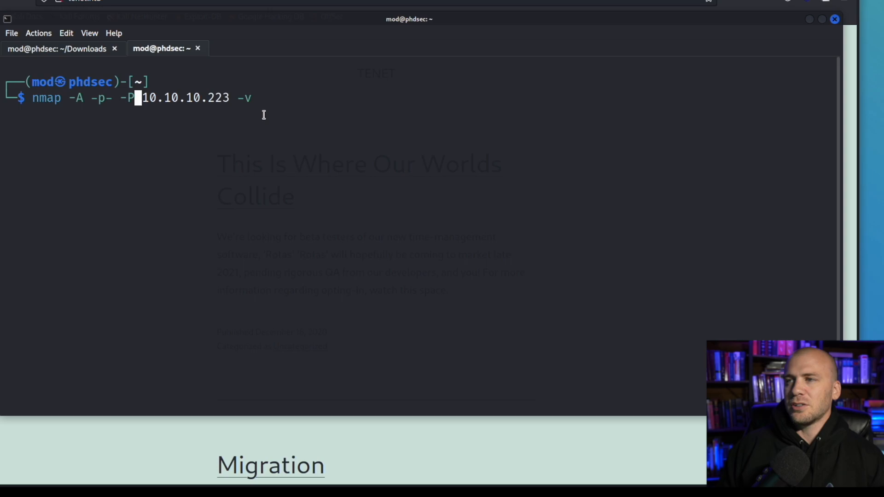
key("BackSpace")
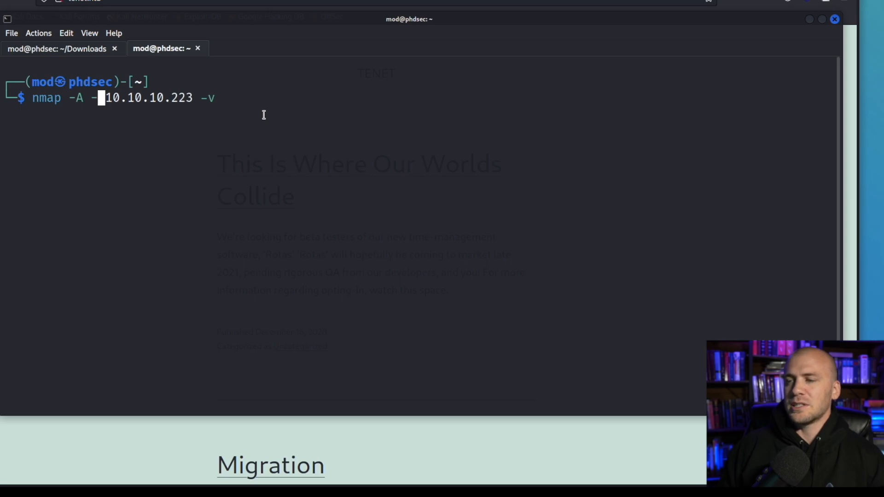
Add -F and -T1 so the command reads 'nmap -A -F -T1 10.10.10.223 -v'.
type("F")
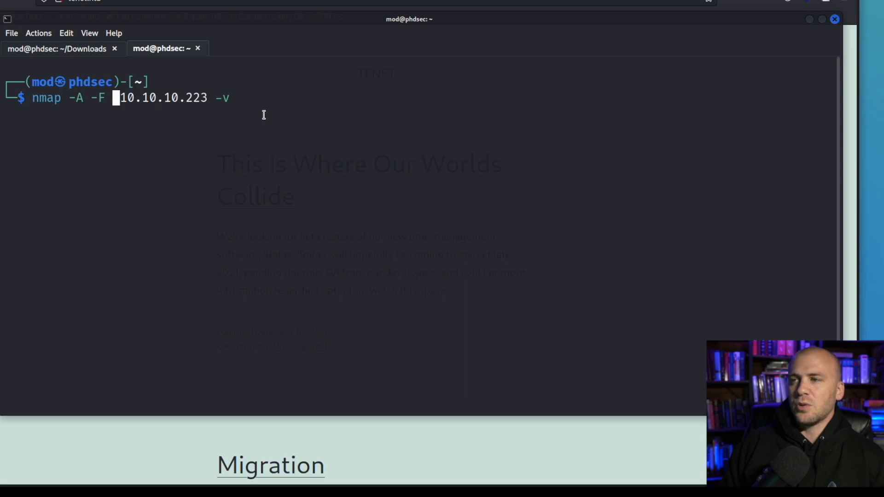
type("-T1")
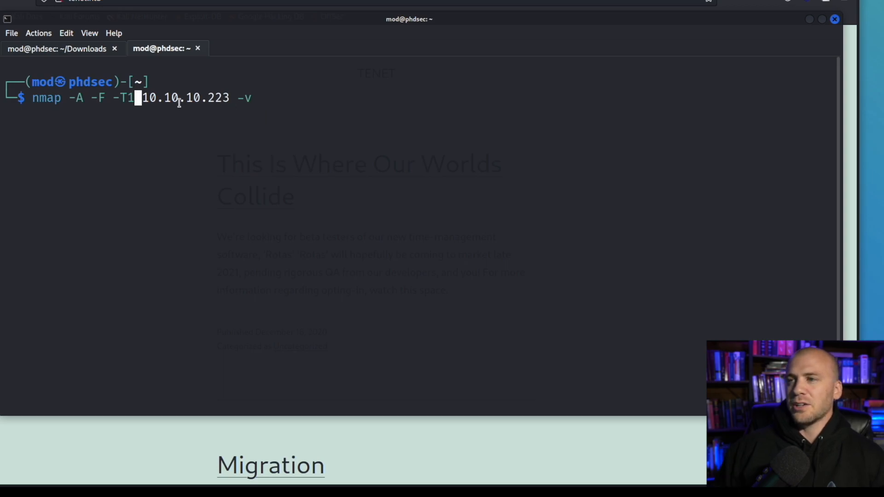
mouse_move(200, 101)
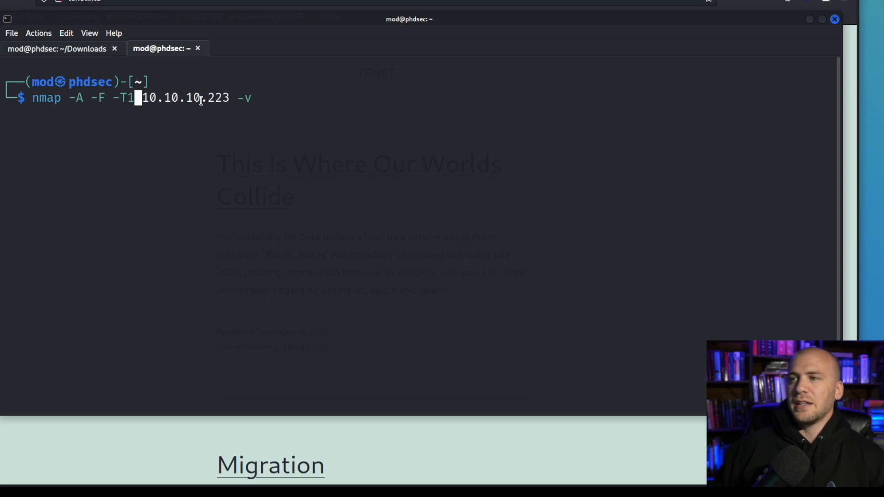
mouse_move(319, 114)
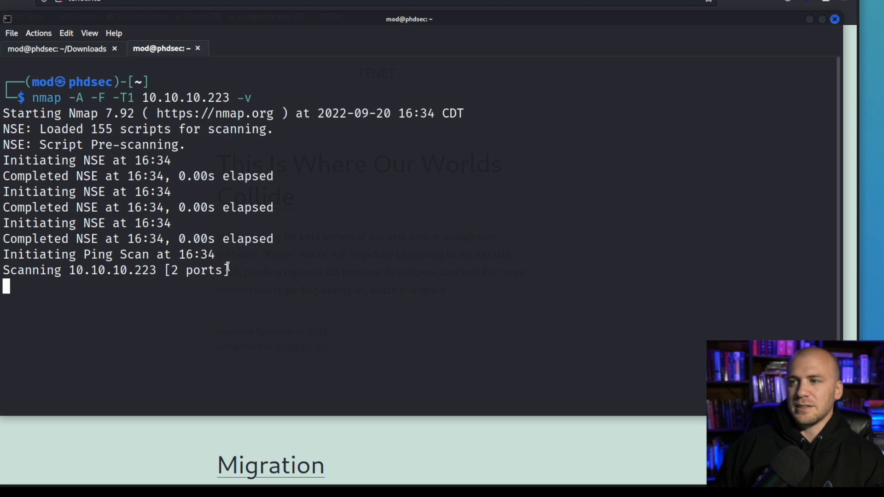
mouse_move(225, 309)
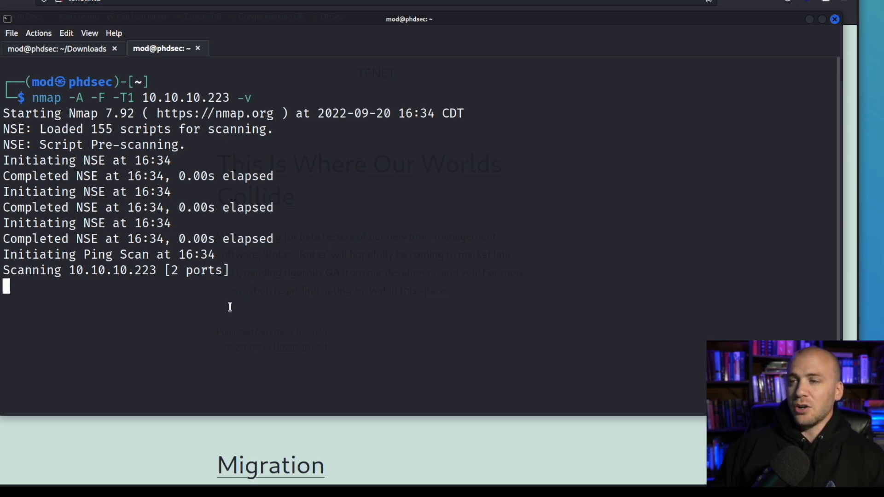
mouse_move(43, 98)
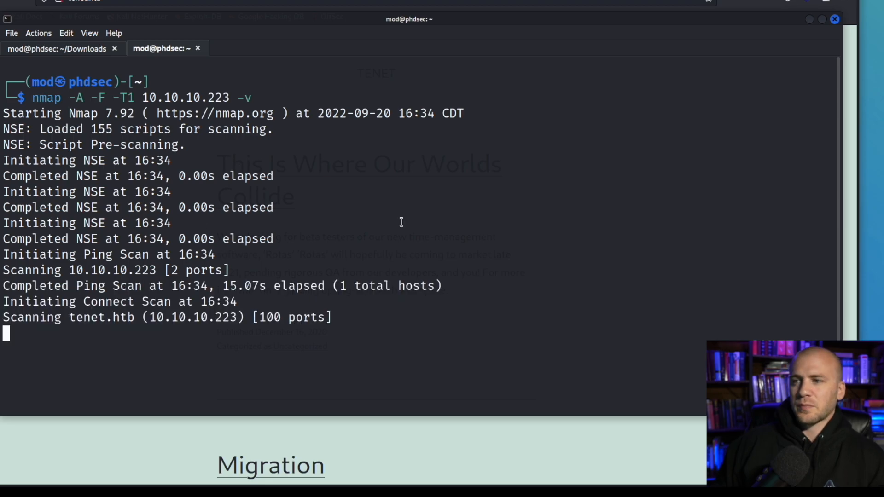
Launch 'nmap -A -F -T1 10.10.10.223 -v' and watch the ping and port scan begin.
double_click(26, 318)
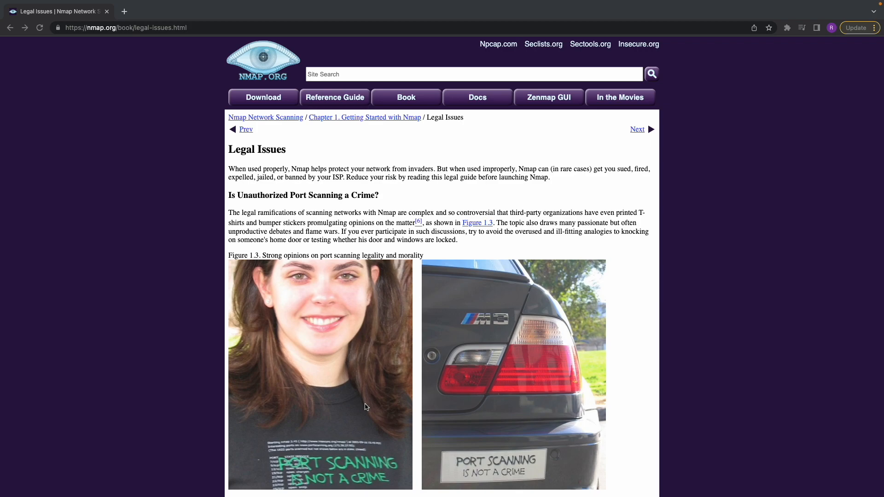
mouse_move(821, 413)
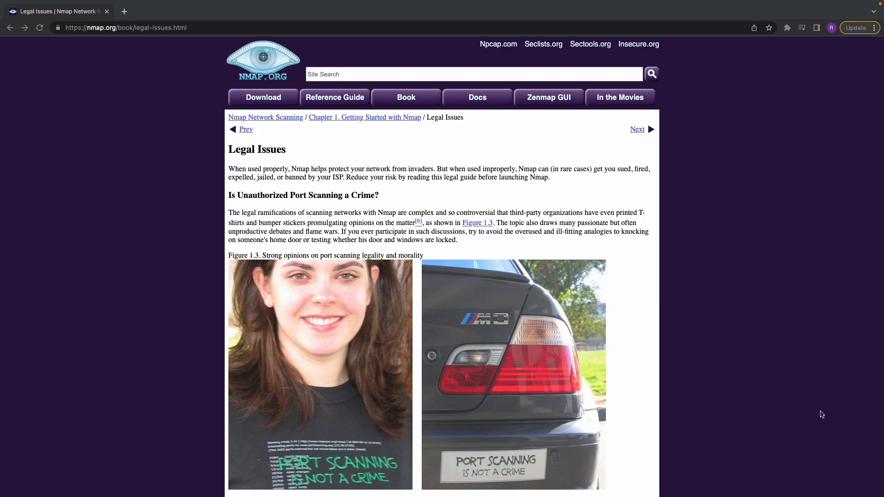
mouse_move(776, 404)
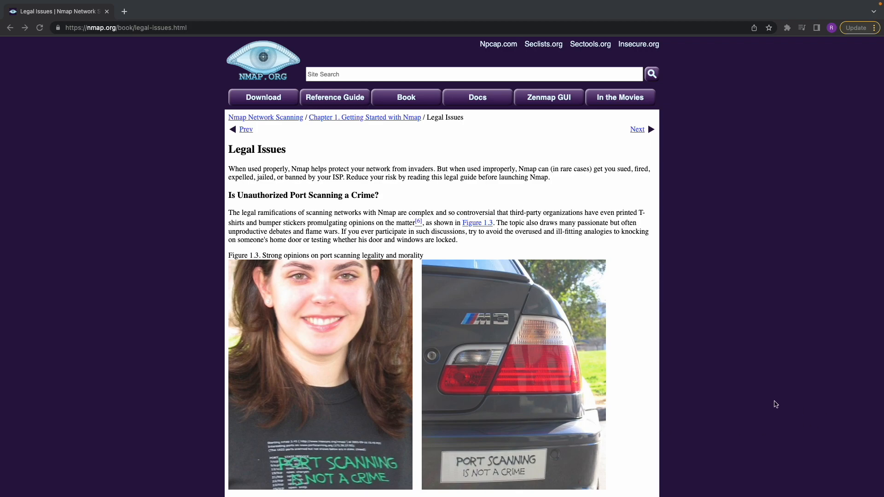
Scroll through nmap.org's port-scanning legality discussion and back toward the top.
scroll("down", 3)
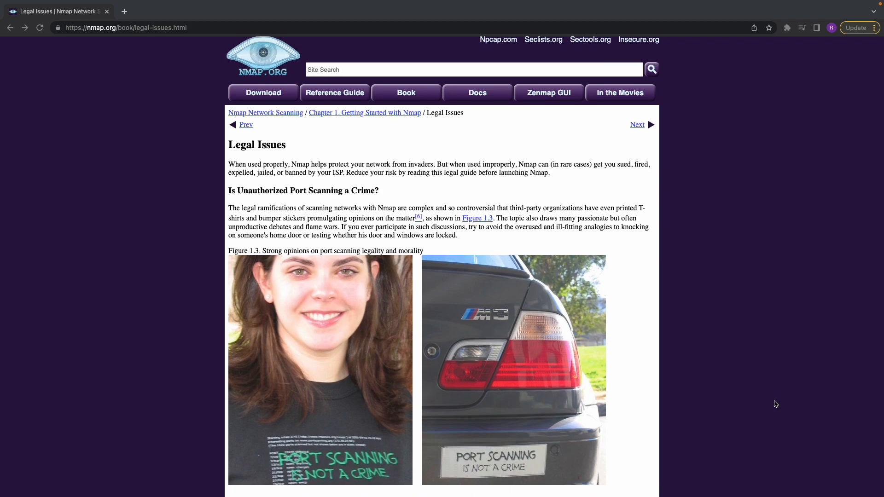
scroll("down", 3)
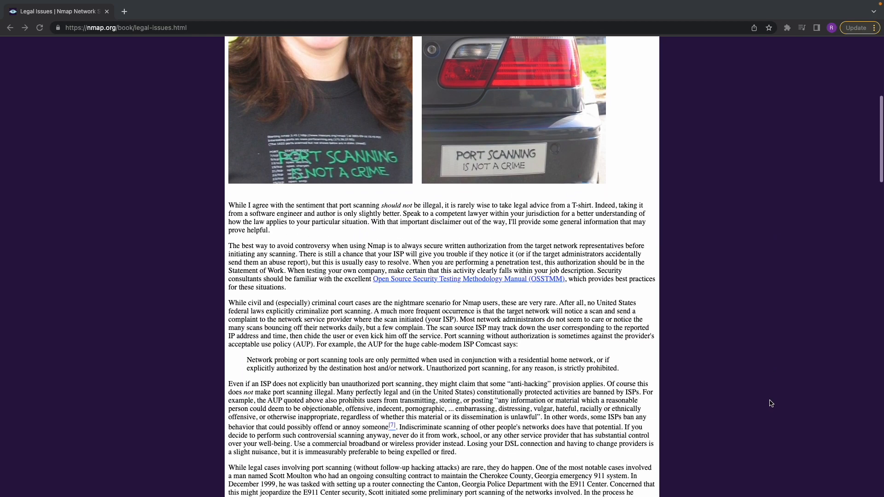
scroll("down", 3)
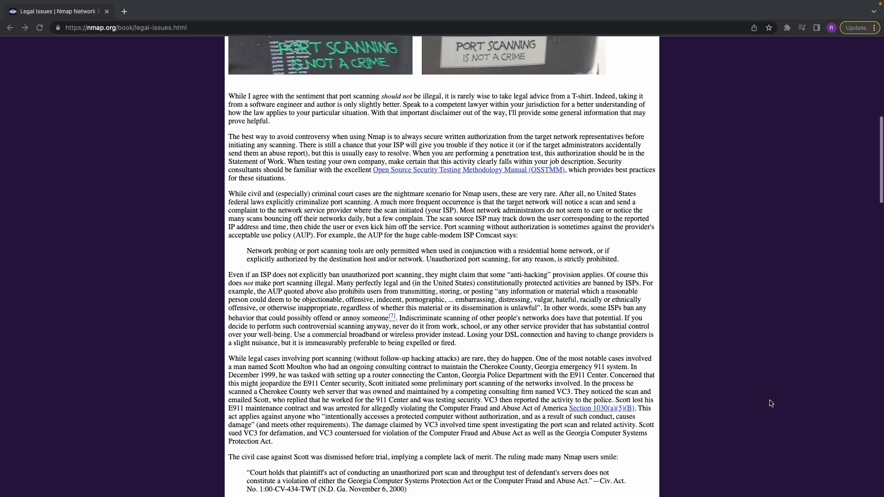
scroll("up", 3)
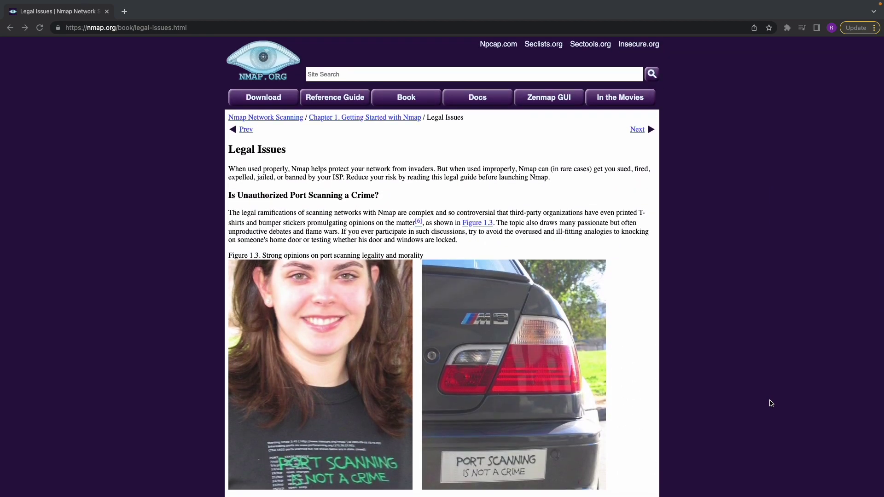
mouse_move(768, 404)
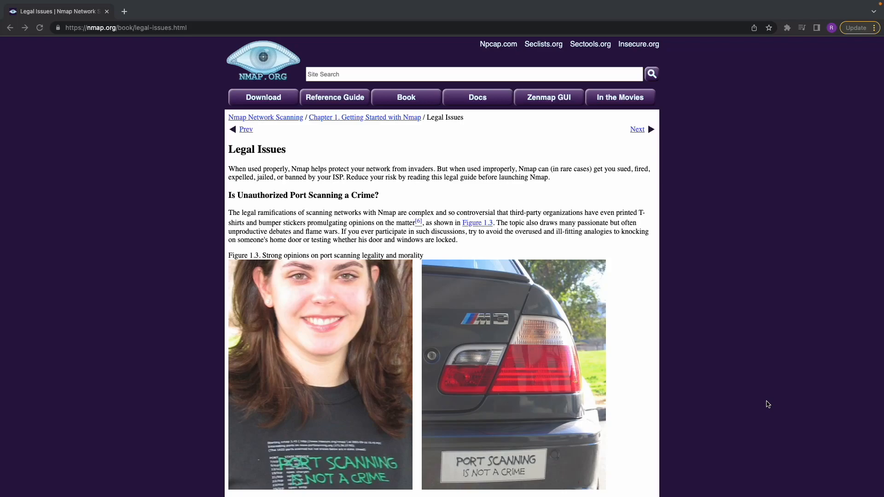
mouse_move(761, 398)
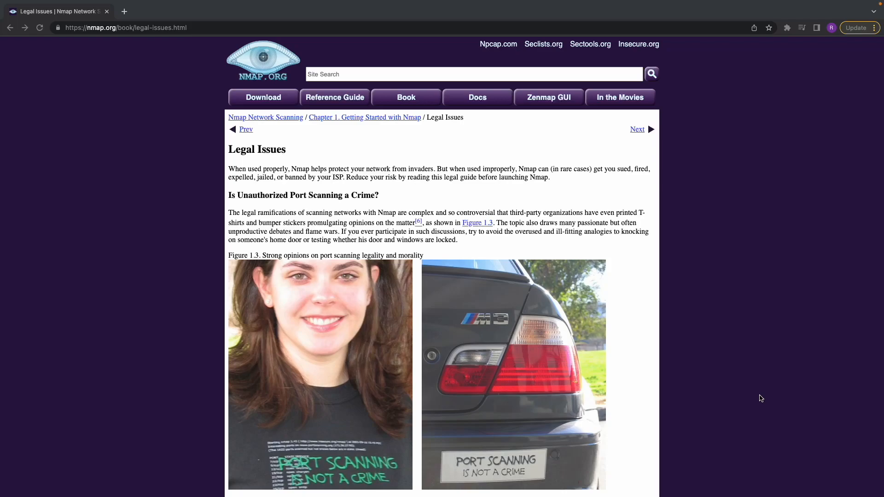
mouse_move(752, 399)
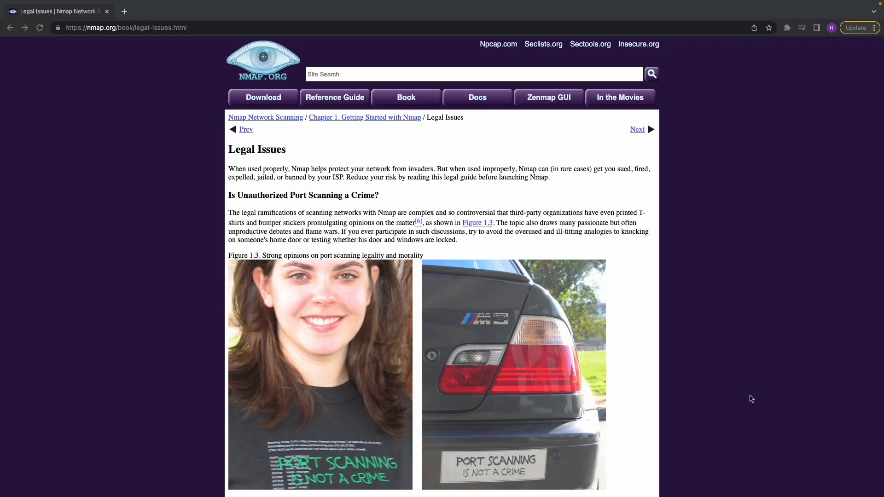